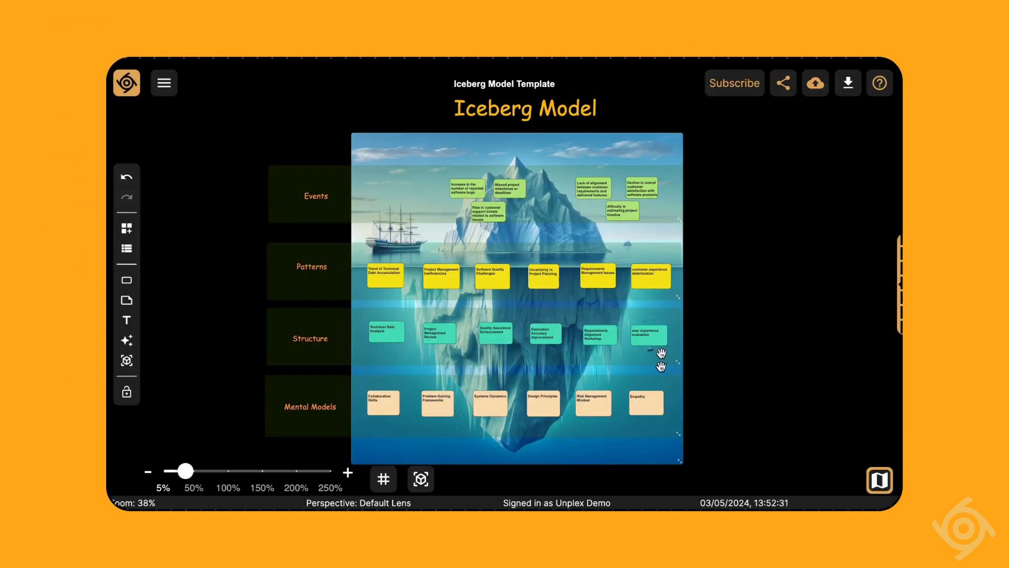
mouse_move(335, 201)
type("can you")
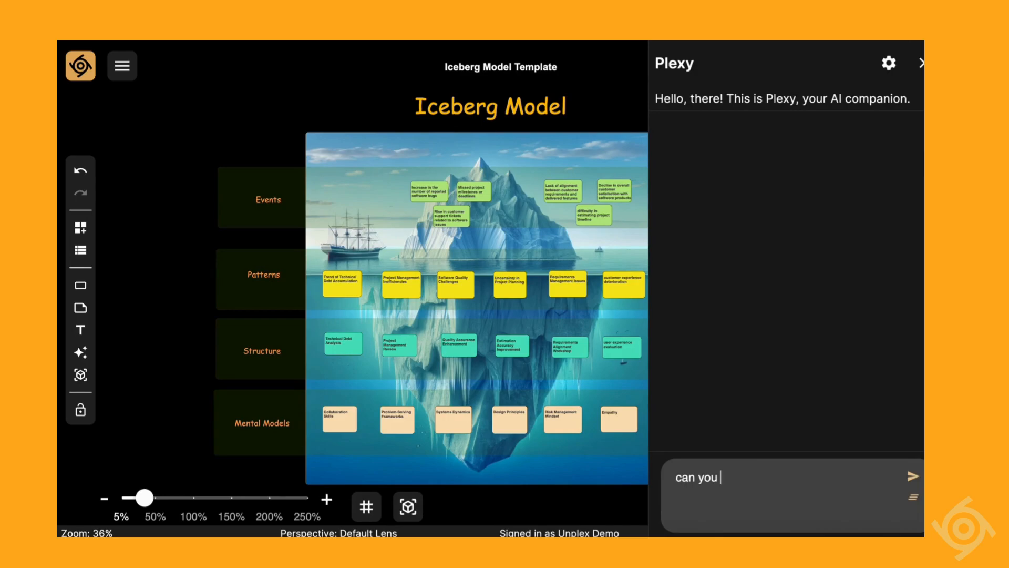
Send Plexy the question asking to briefly outline the structure of the issues on the board
left_click(912, 477)
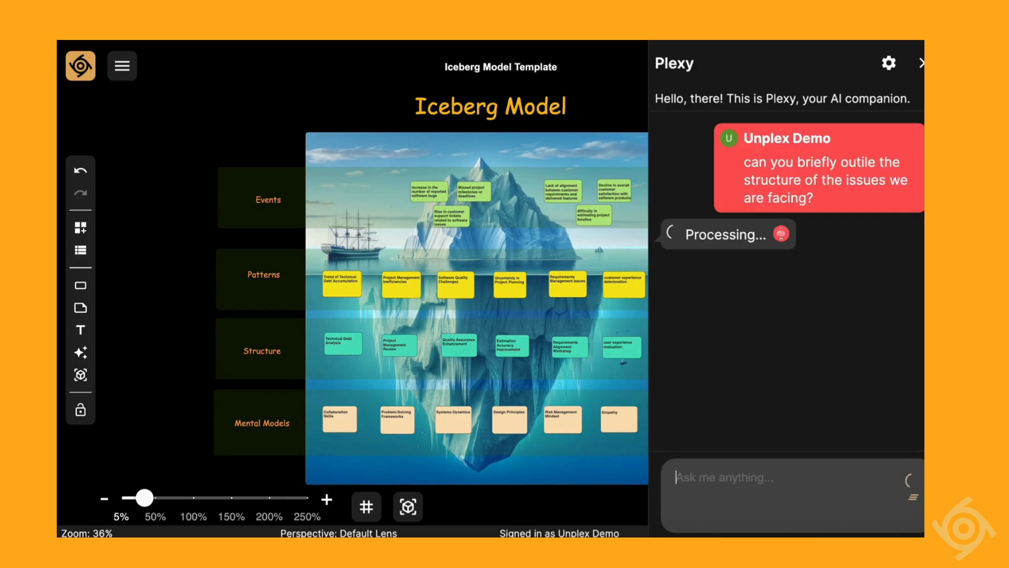